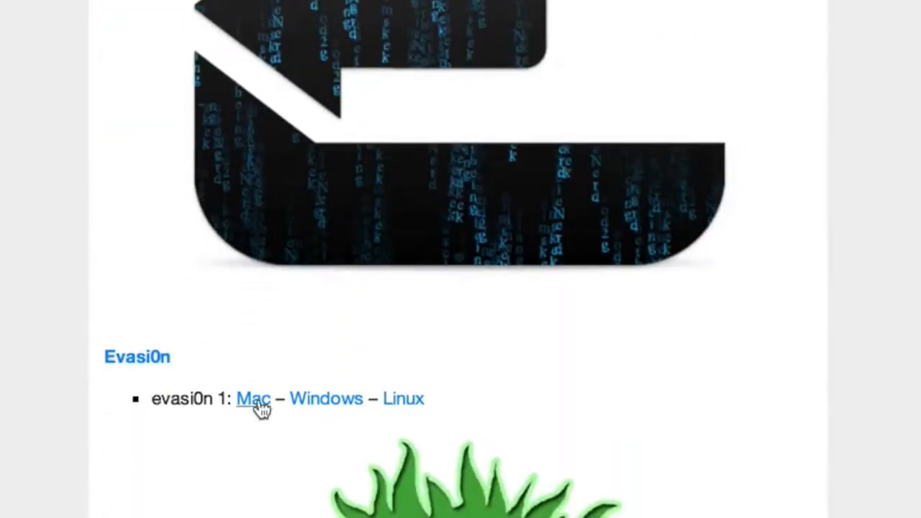
- Download the Mac version of evasi0n 1 from the evasi0n downloads page
click(252, 399)
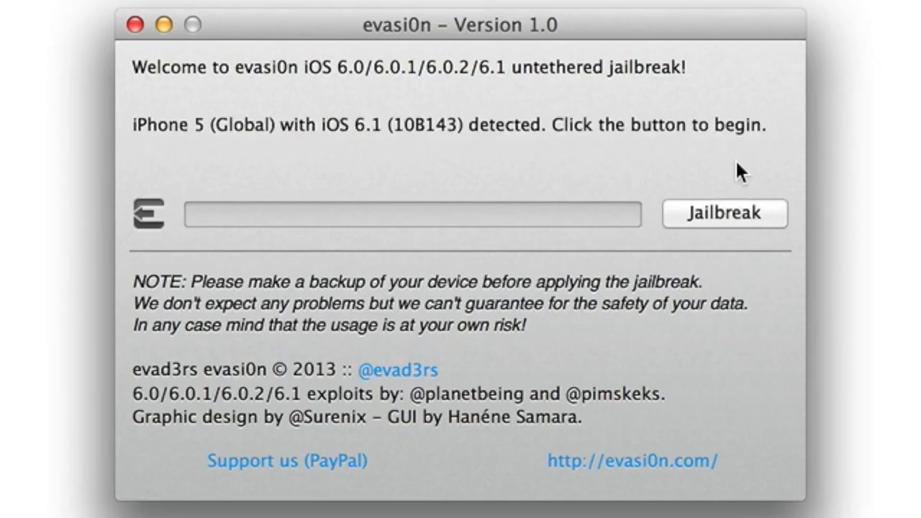
mouse_move(738, 227)
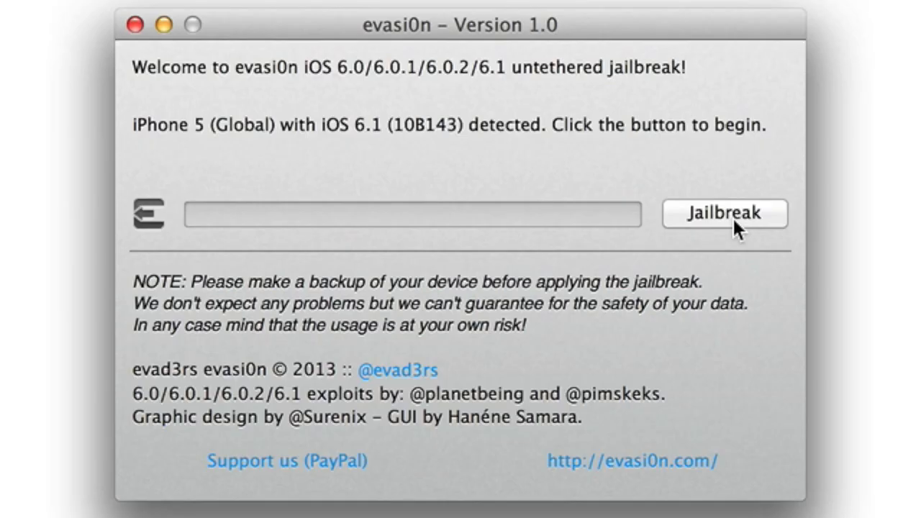
- Start the evasi0n jailbreak on the detected iPhone 5 running iOS 6.1
click(731, 224)
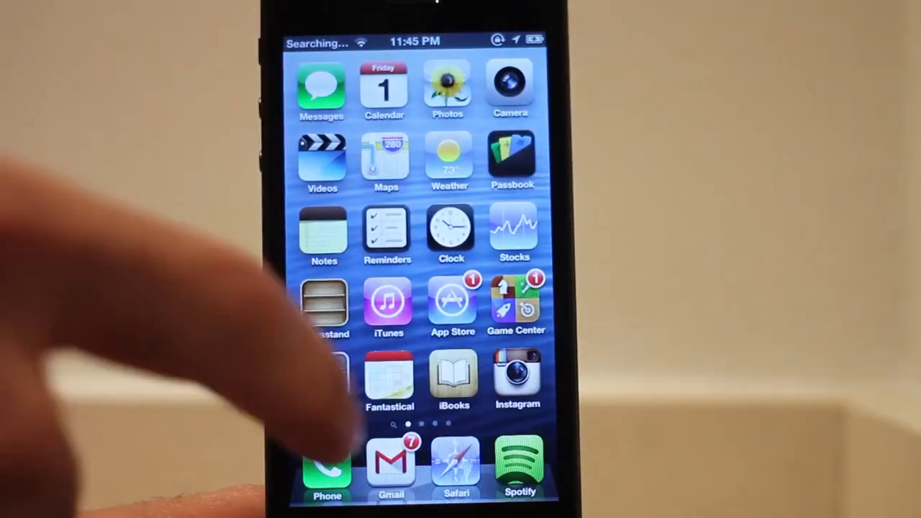
- Swipe to the home screen page showing Cydia beside Skype and Google Maps
scroll(left, 3)
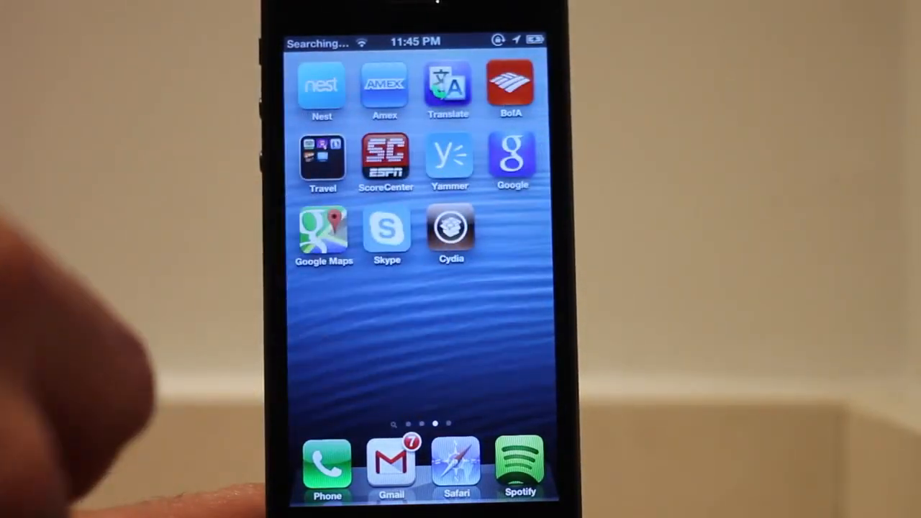